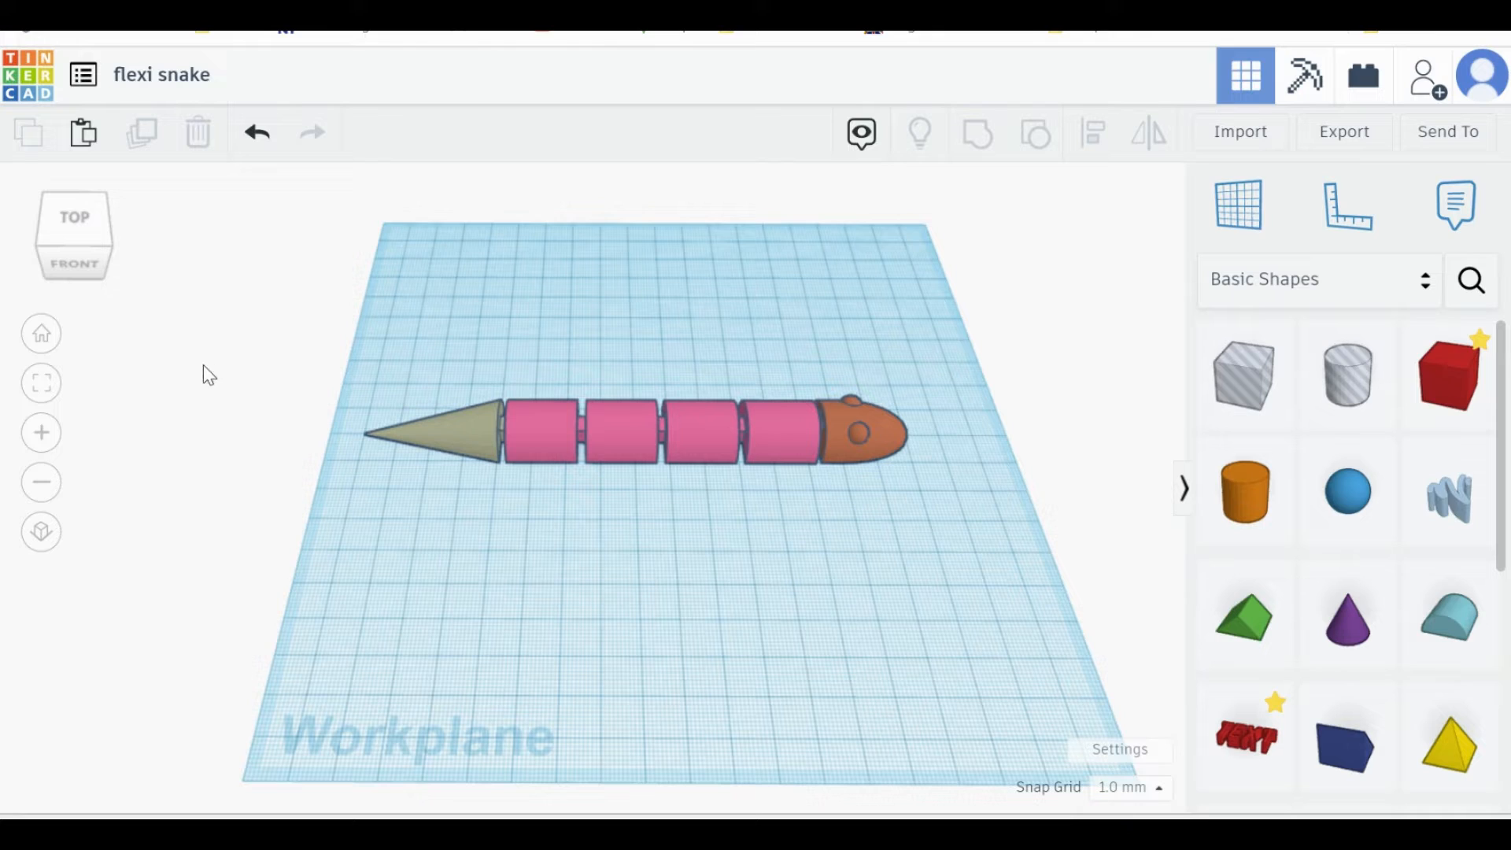
pyautogui.moveTo(728, 318)
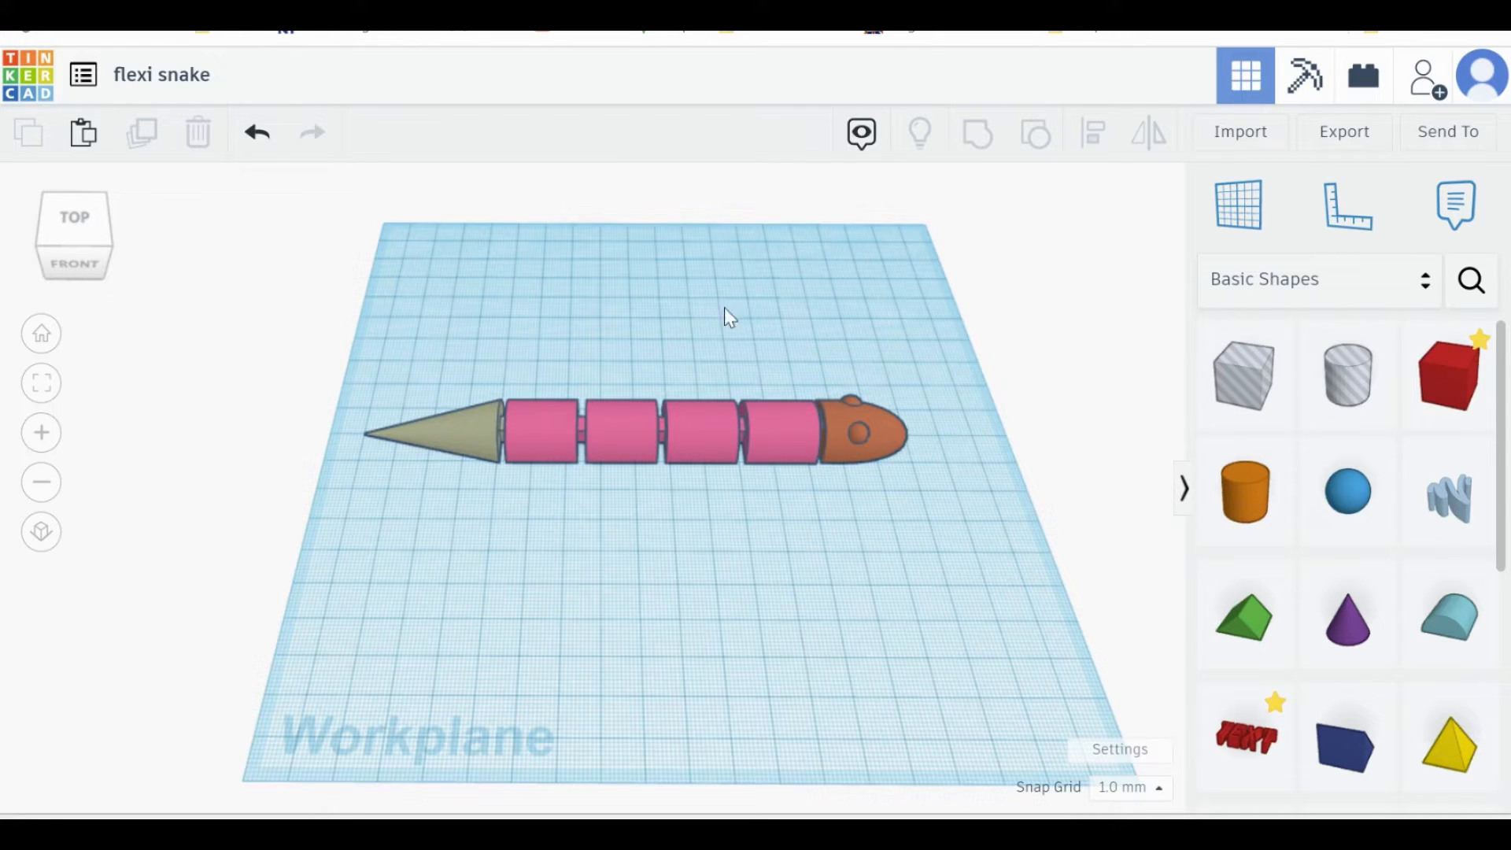
pyautogui.moveTo(872, 434)
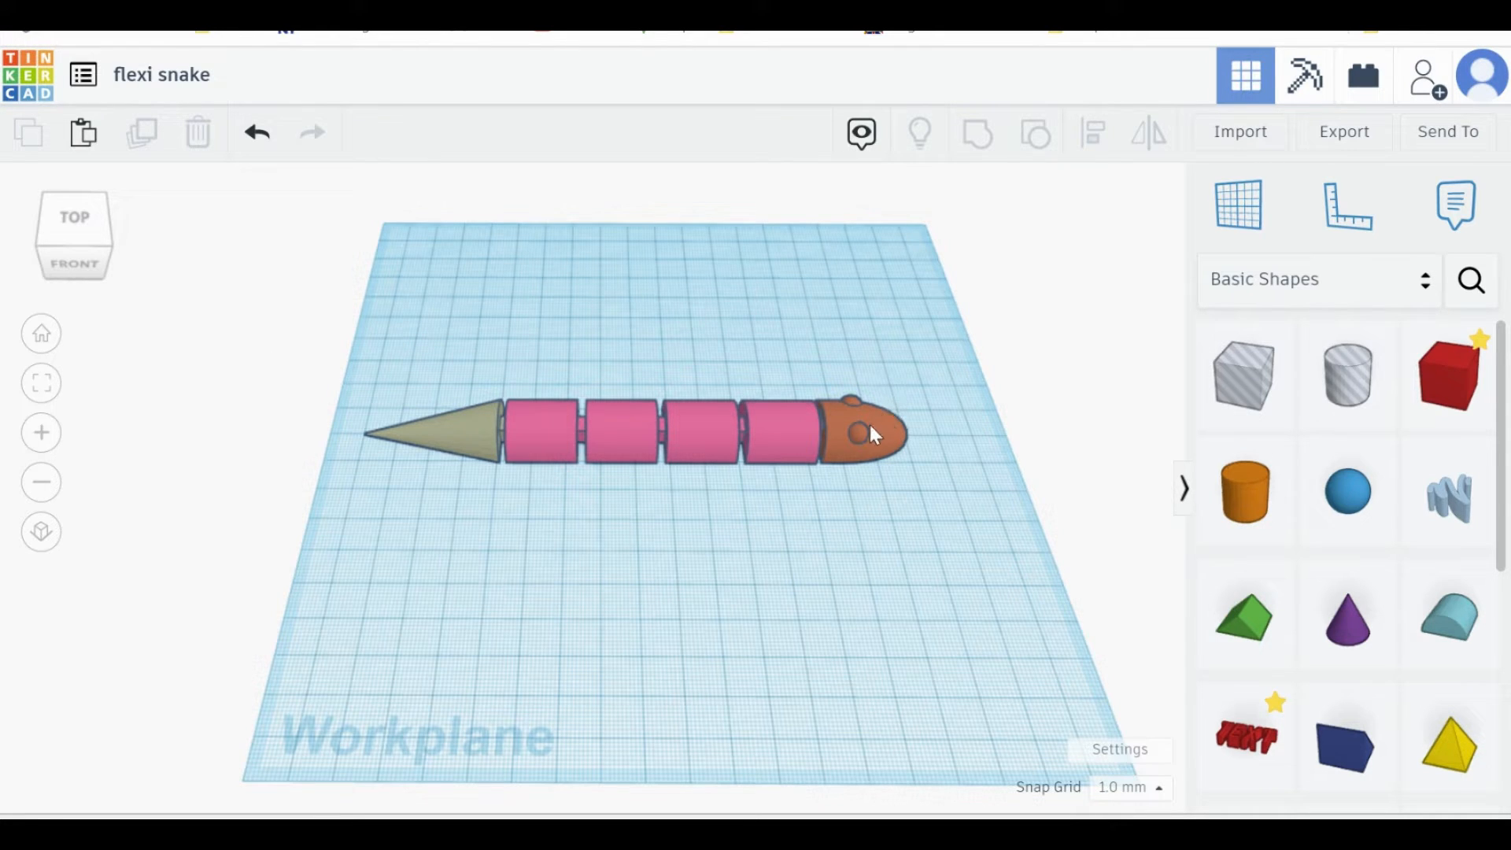
pyautogui.moveTo(860, 442)
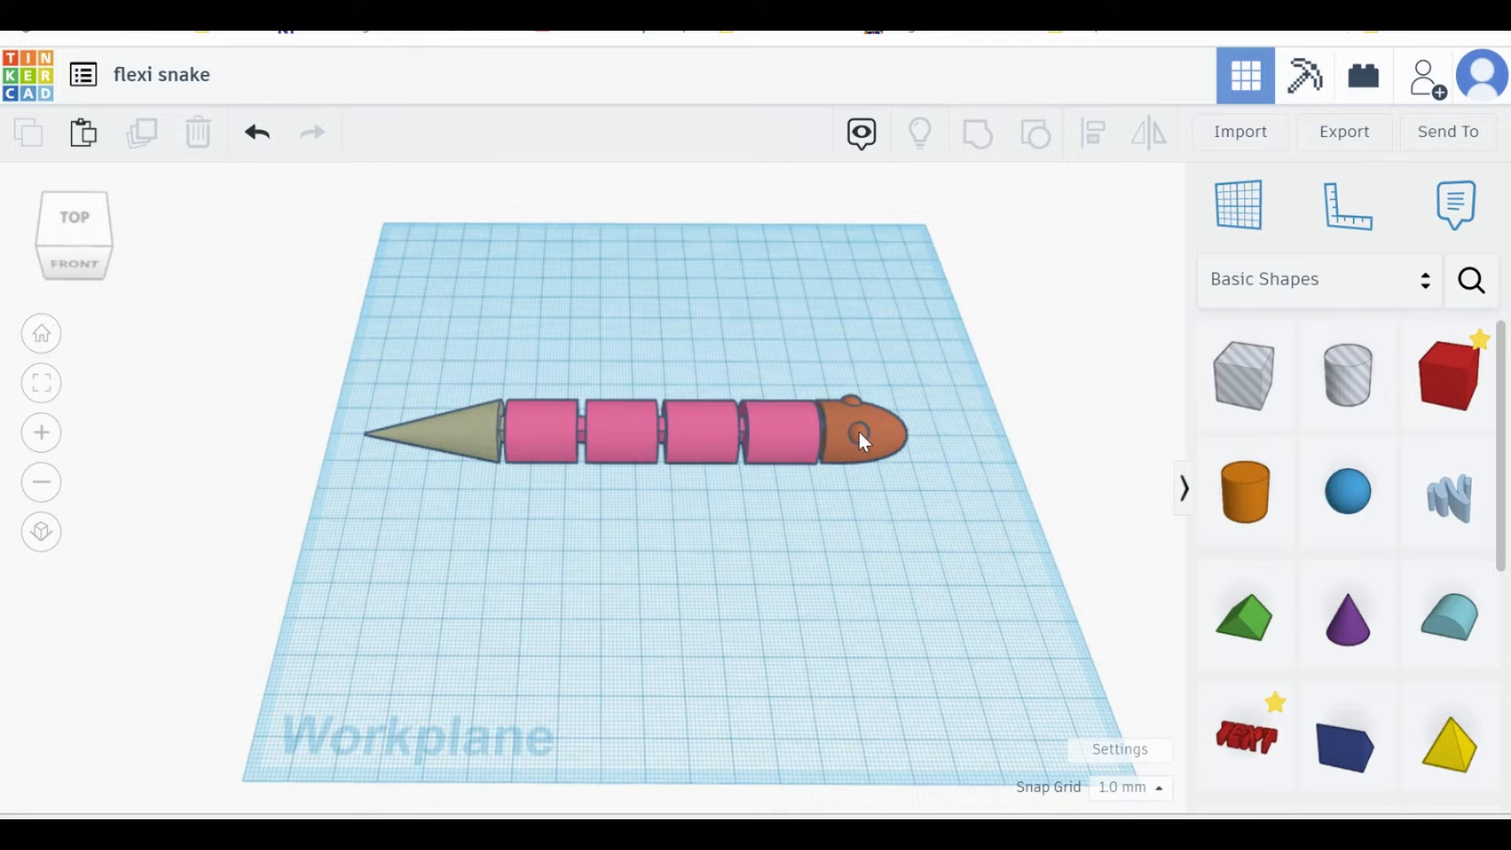
# Select the solid orange snake head at the front of the snake.
pyautogui.click(858, 434)
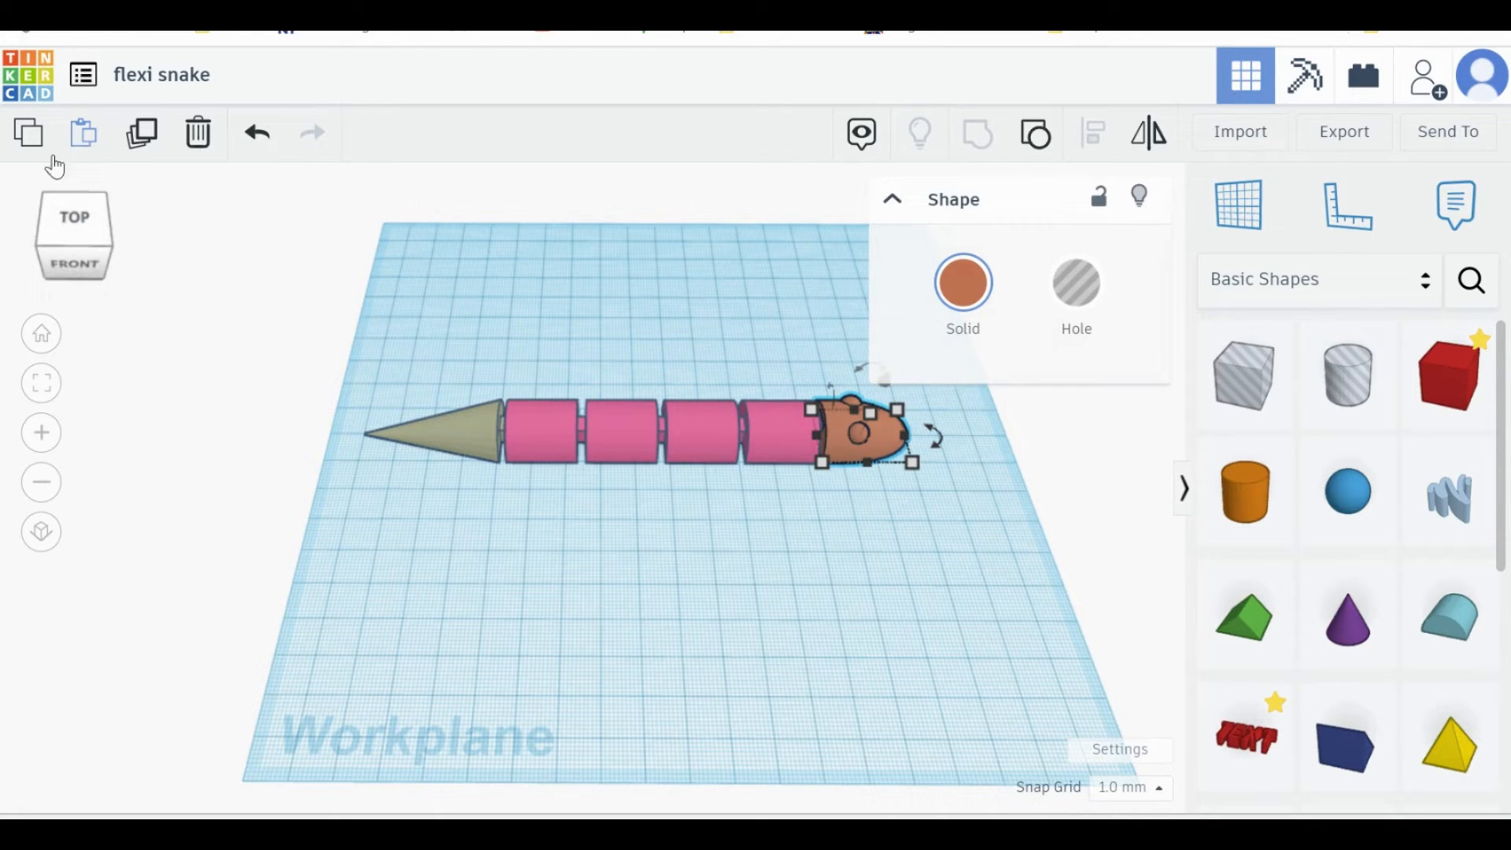
pyautogui.moveTo(27, 133)
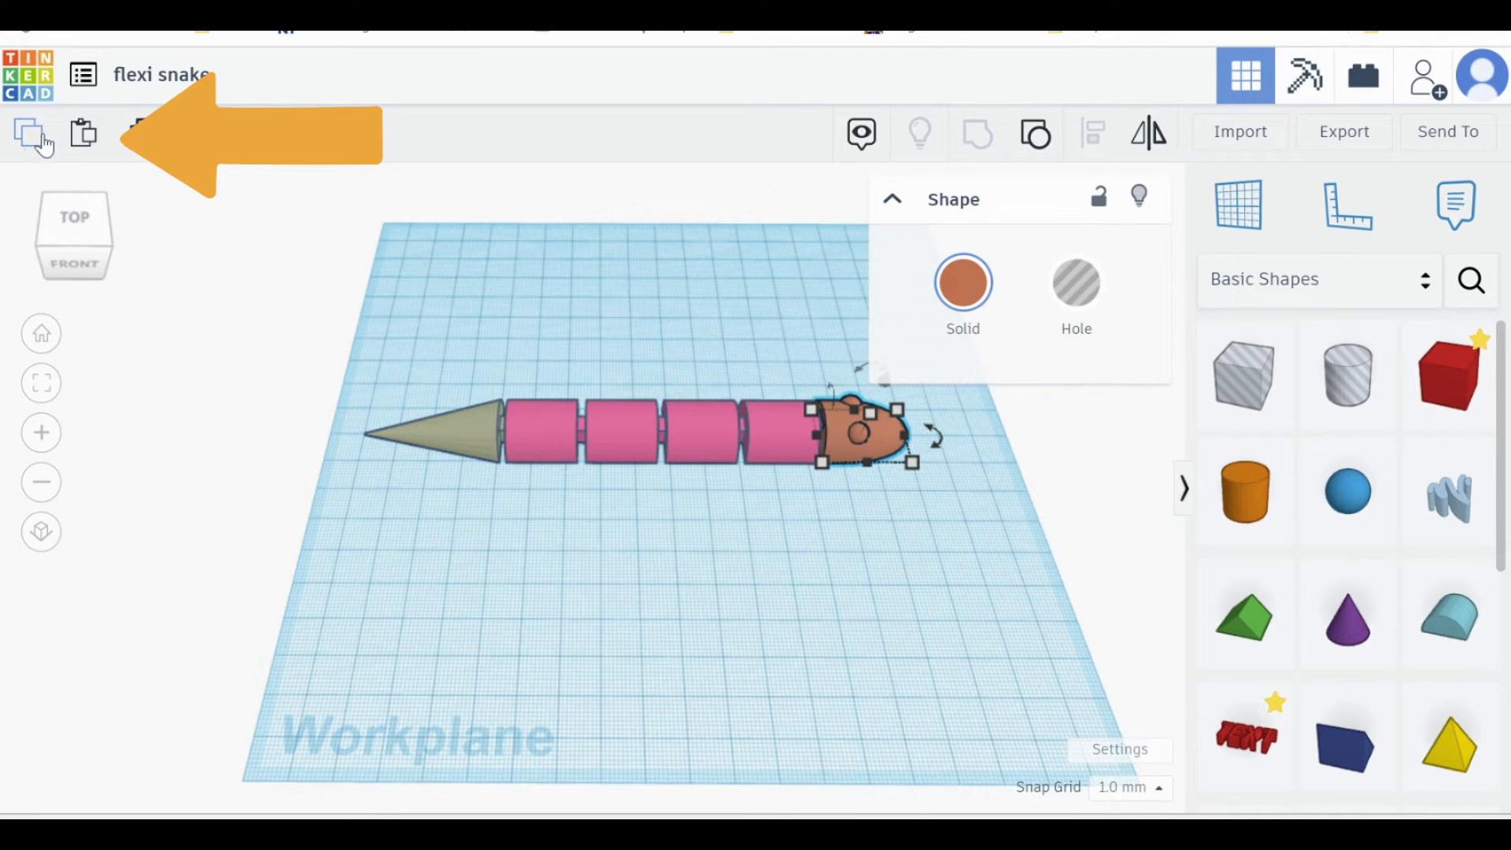
pyautogui.moveTo(84, 133)
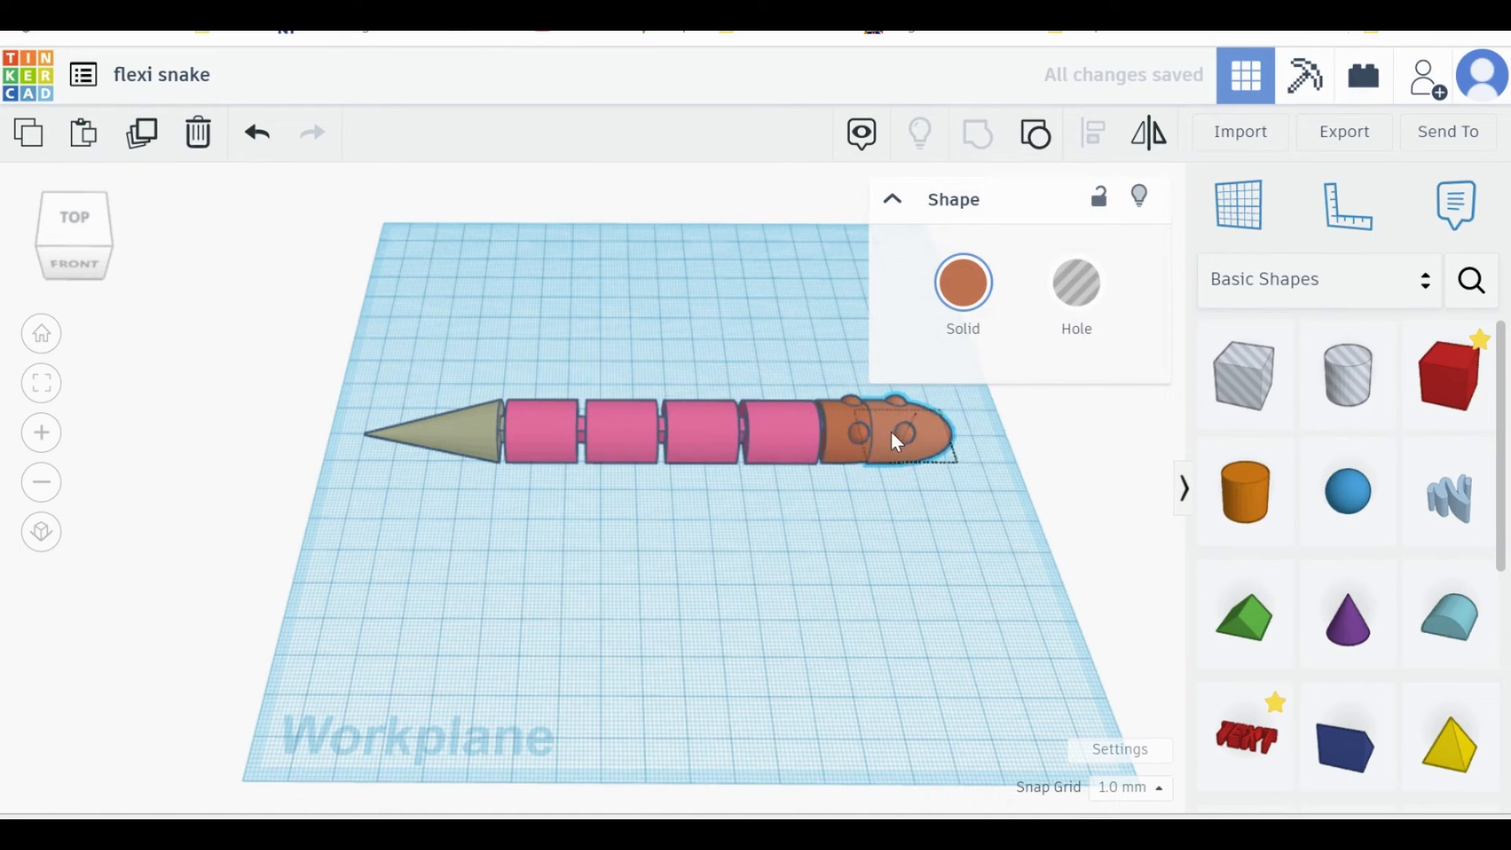
# Drag the pasted snake head onto empty workplane below the original snake.
pyautogui.moveTo(891, 438); pyautogui.dragTo(863, 544)
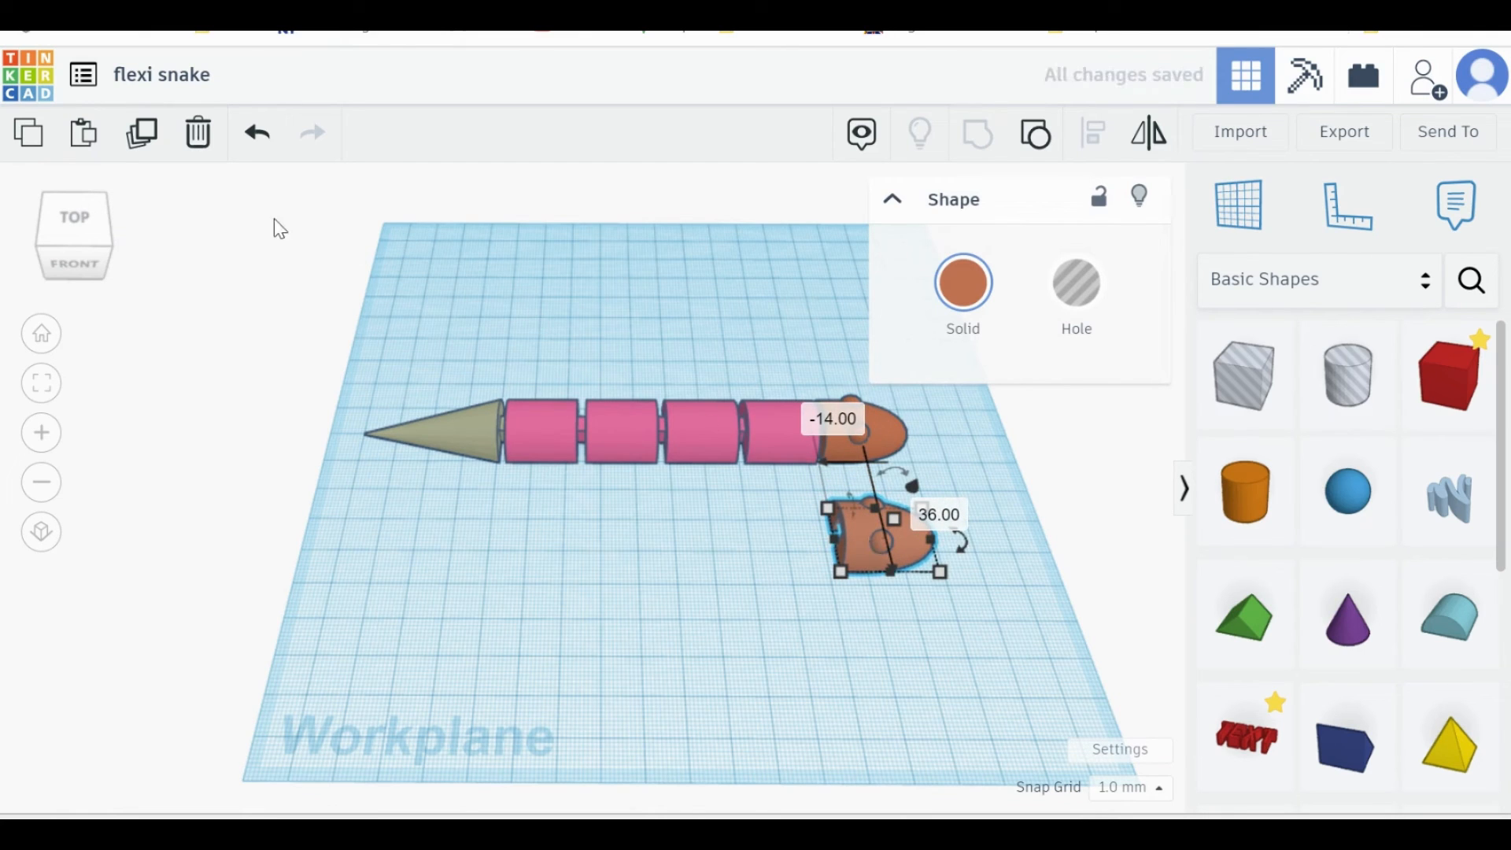
pyautogui.moveTo(550, 294)
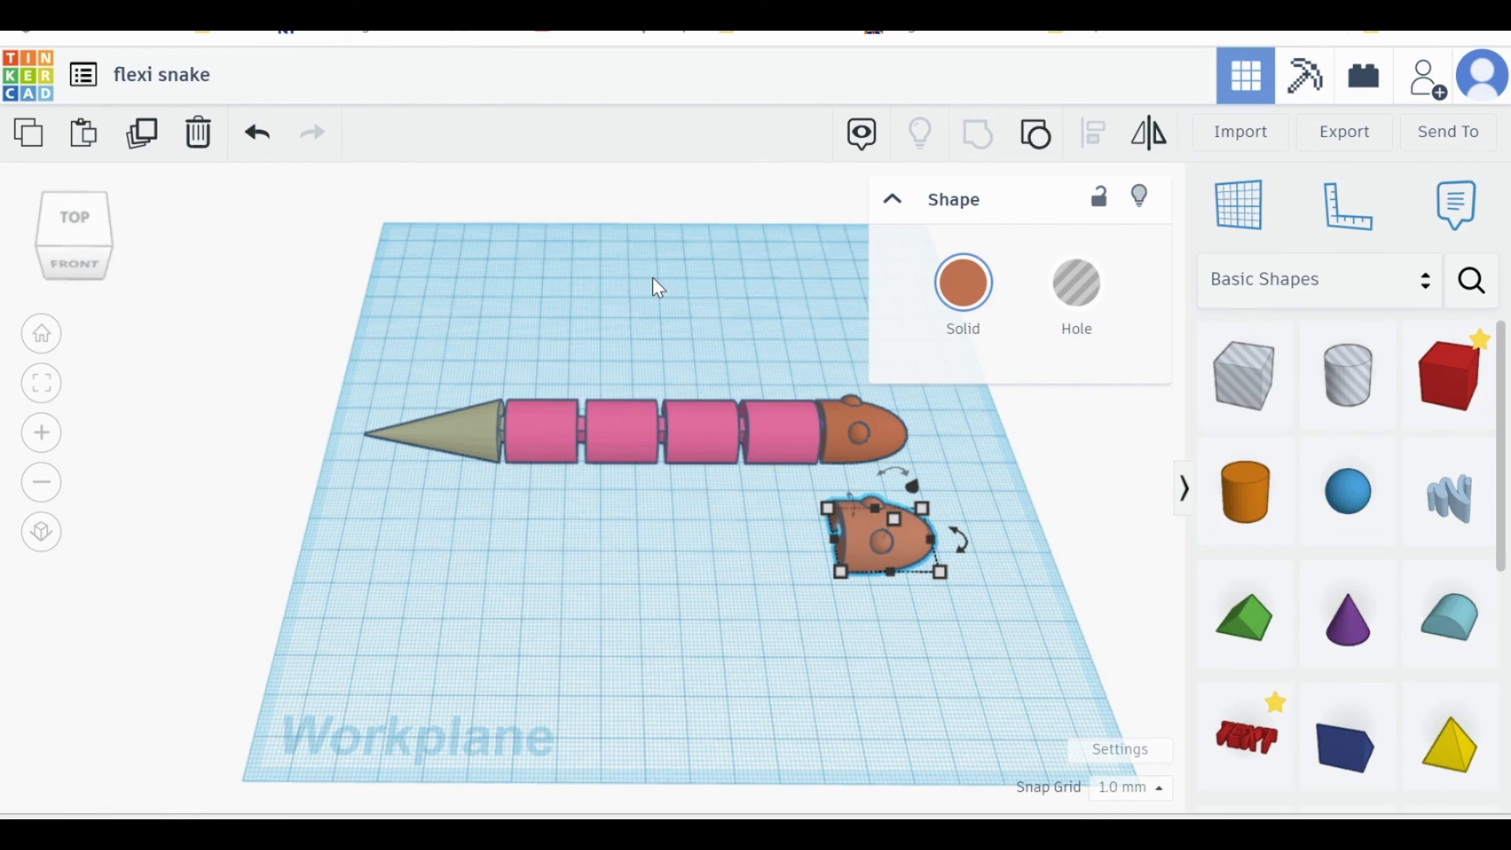
pyautogui.moveTo(766, 314)
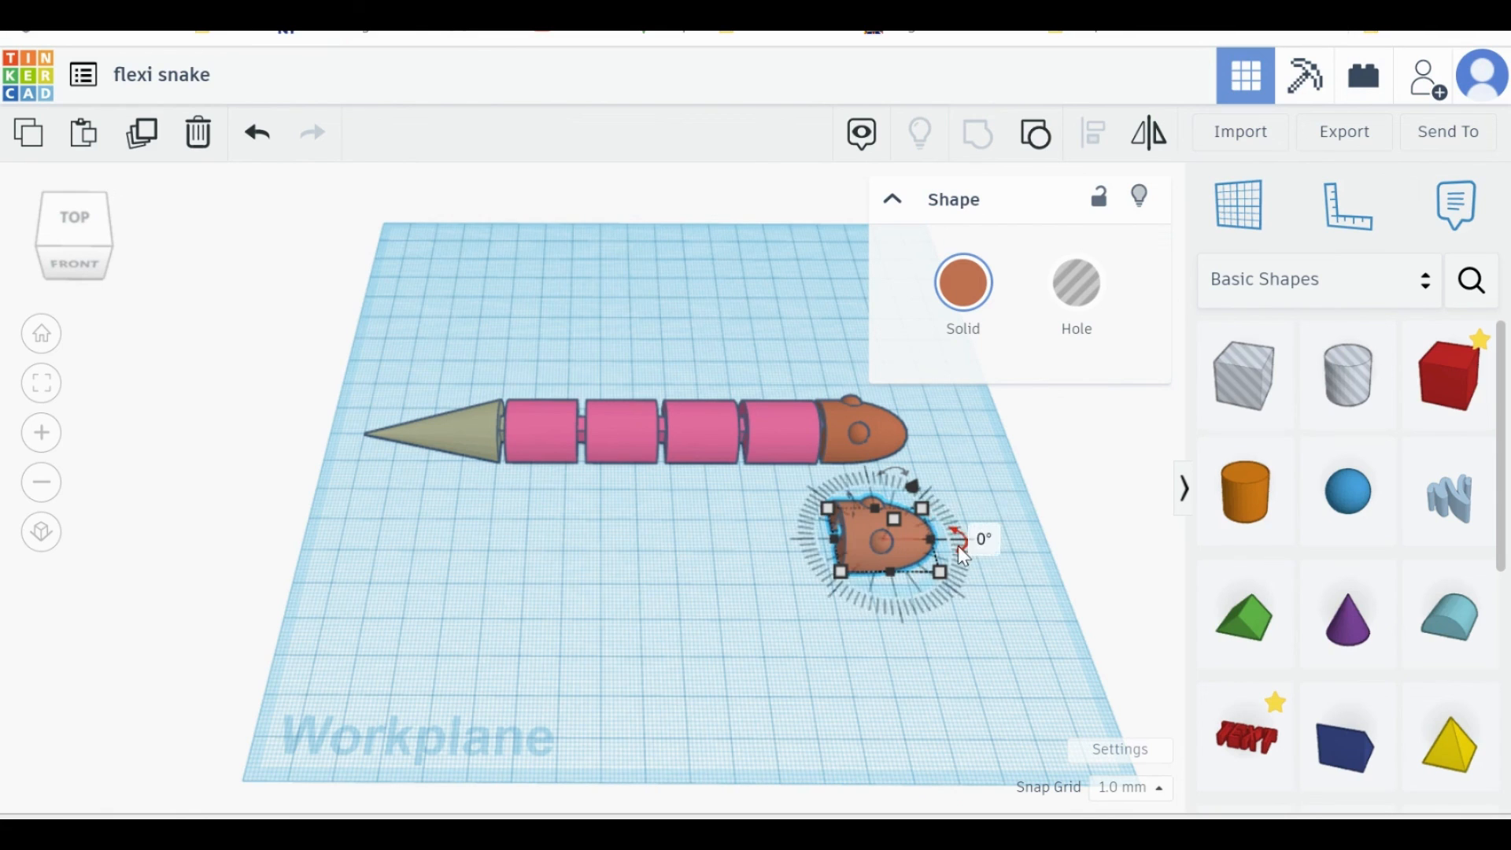
# Rotate the duplicated snake head -90° with its rotation handle.
pyautogui.moveTo(963, 539); pyautogui.dragTo(901, 592)
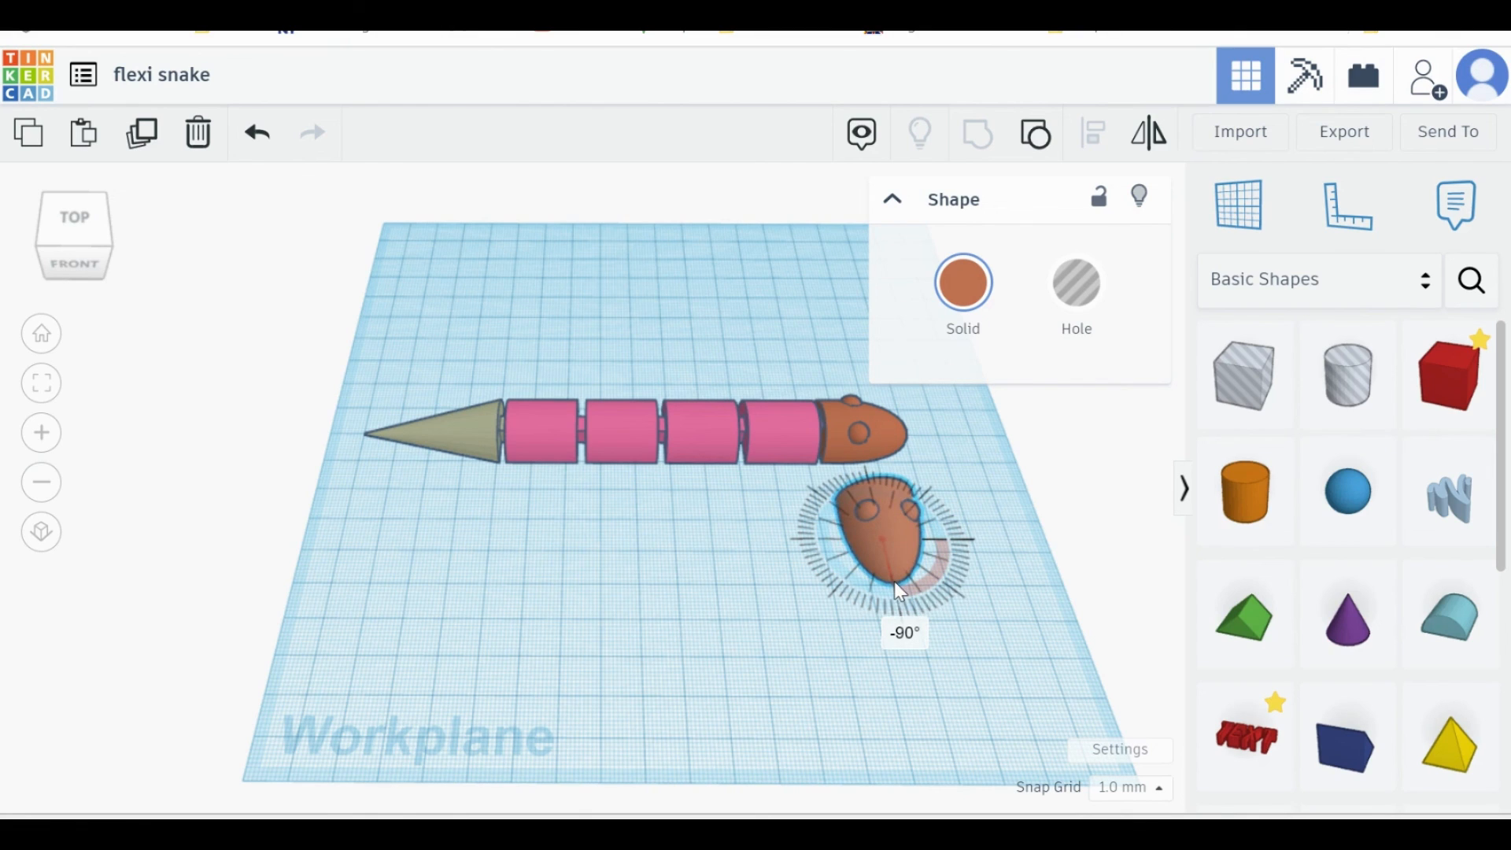